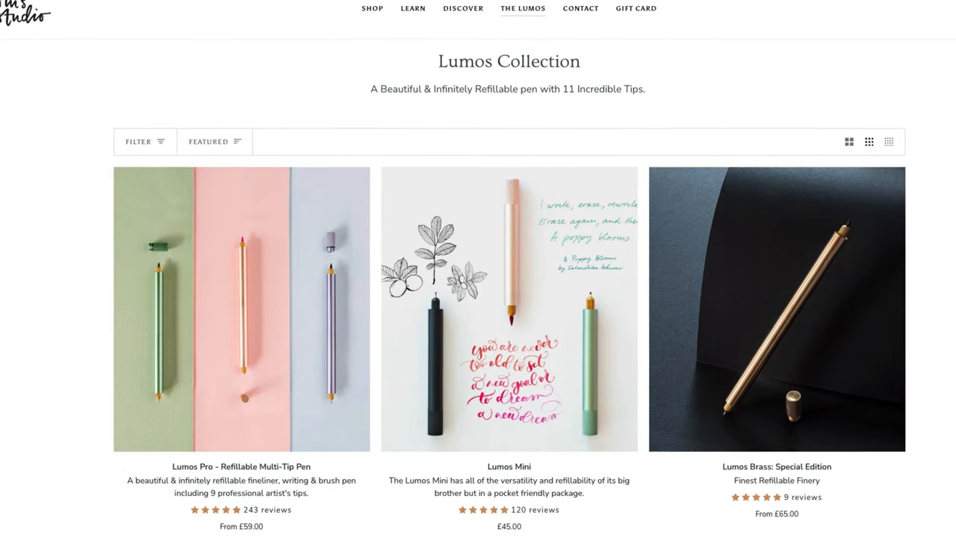
- Open the Lumos Pro Refillable Multi-Tip Pen page and scroll to its five-star reviews
scroll(down, 3)
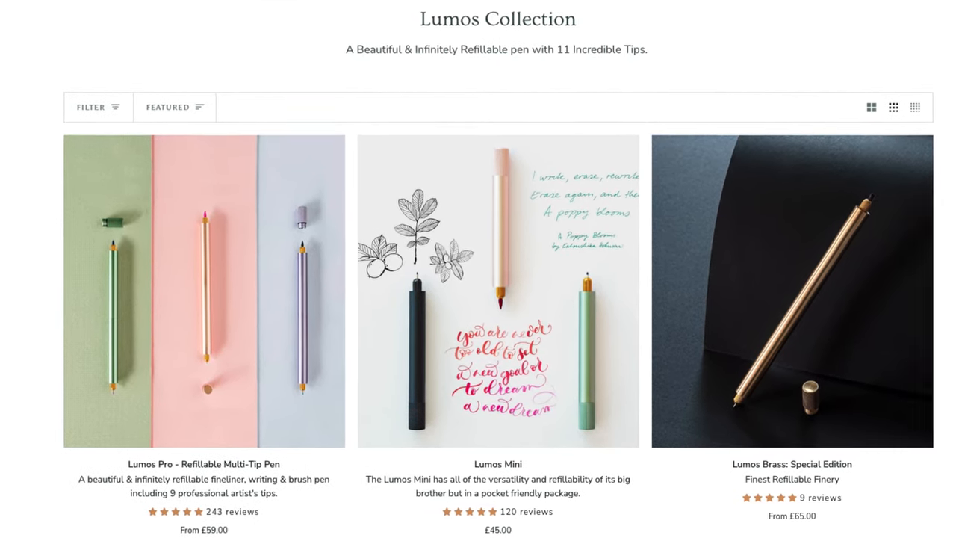
click(203, 291)
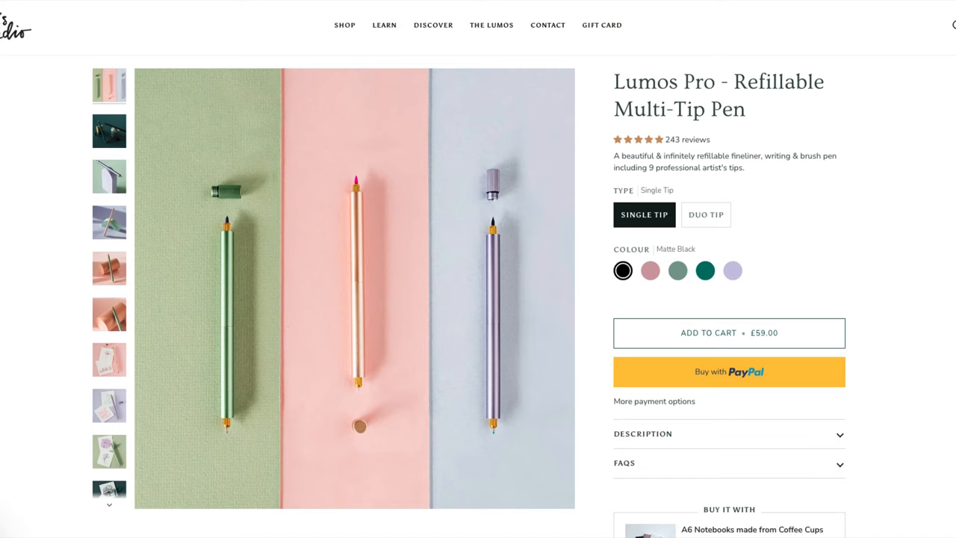
scroll(down, 3)
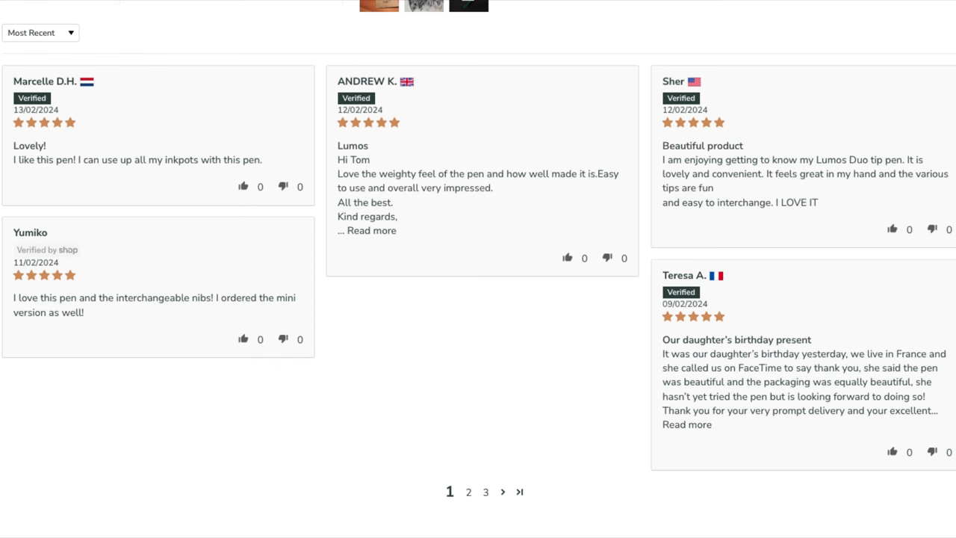